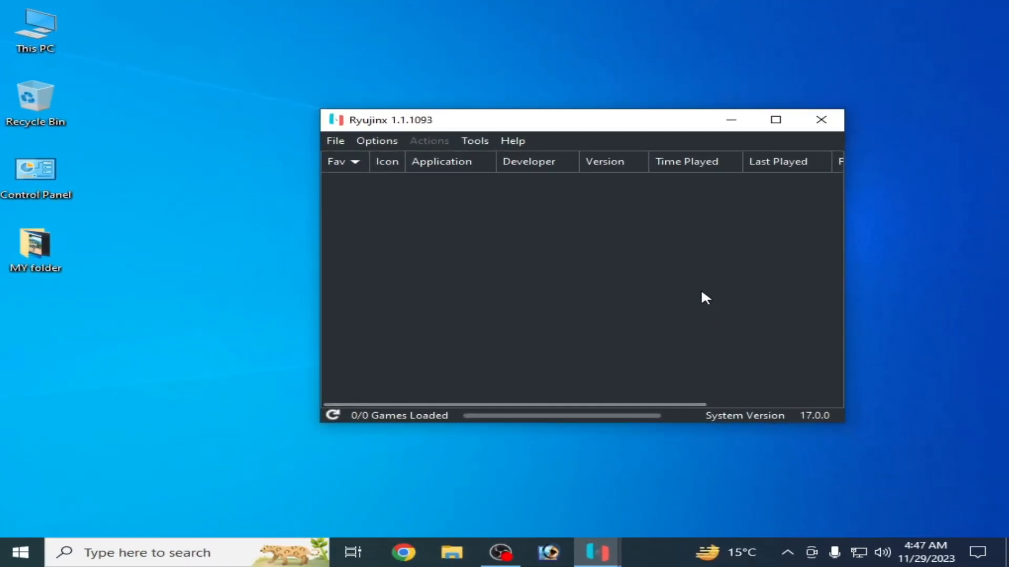
{"action": "mouse_move", "coordinate": [492, 264]}
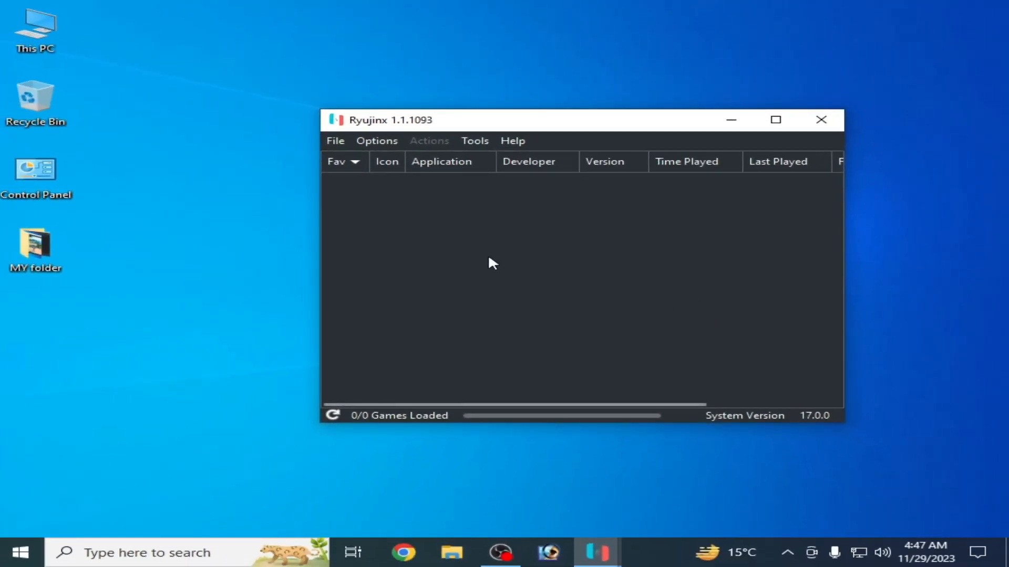
Open the Ryujinx Settings window from the Options menu
{"action": "left_click", "coordinate": [376, 141]}
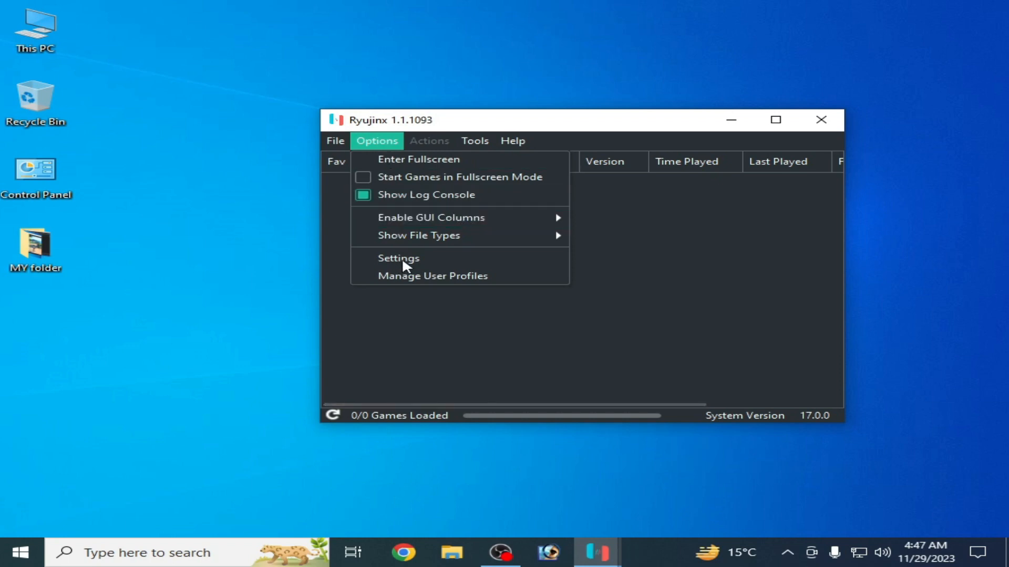
{"action": "left_click", "coordinate": [398, 258]}
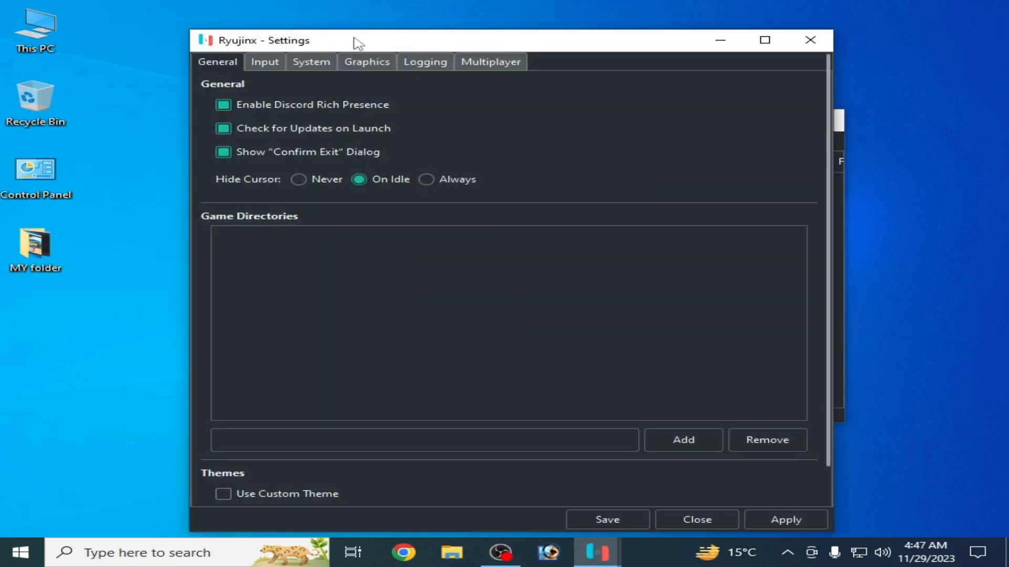
Enable texture recompression on the Graphics page, leaving resolution scale at 3x
{"action": "left_click", "coordinate": [366, 61]}
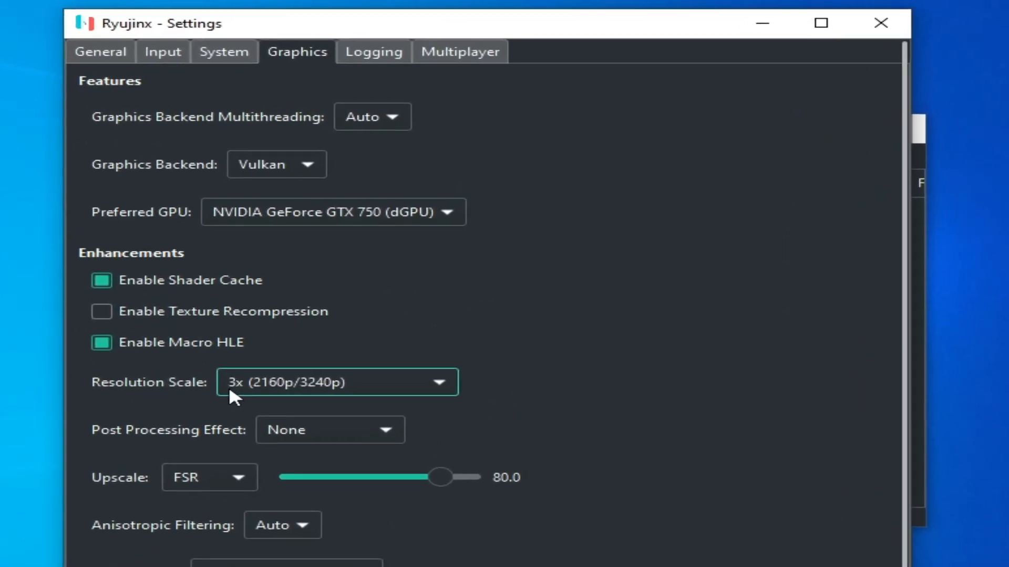
{"action": "left_click", "coordinate": [338, 382]}
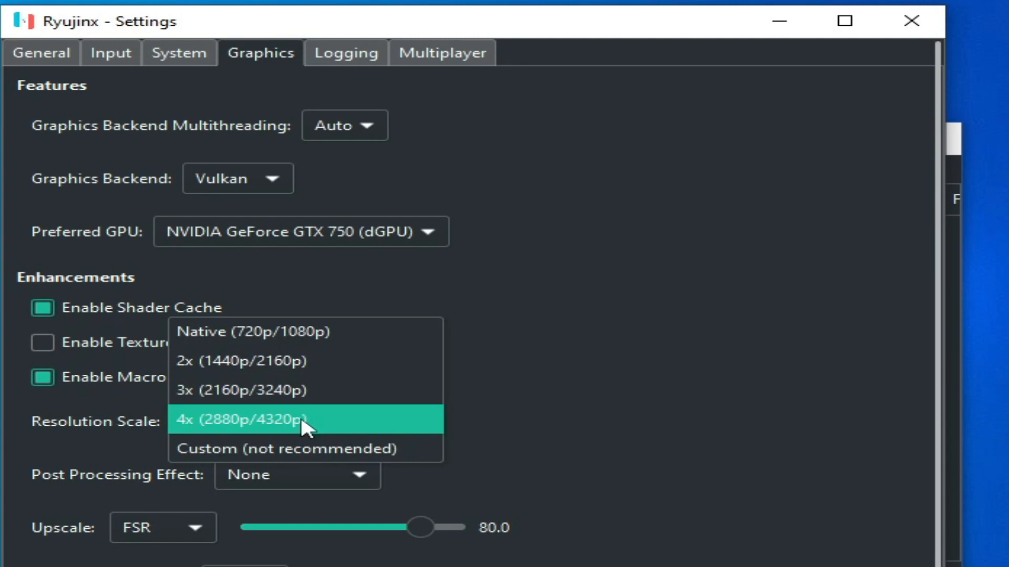
{"action": "left_click", "coordinate": [244, 390]}
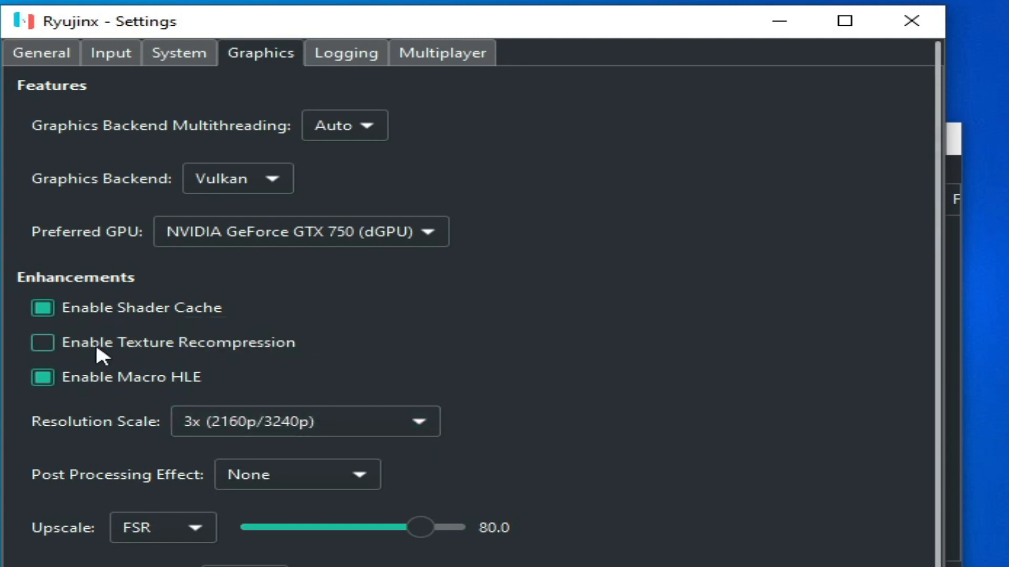
{"action": "left_click", "coordinate": [42, 342]}
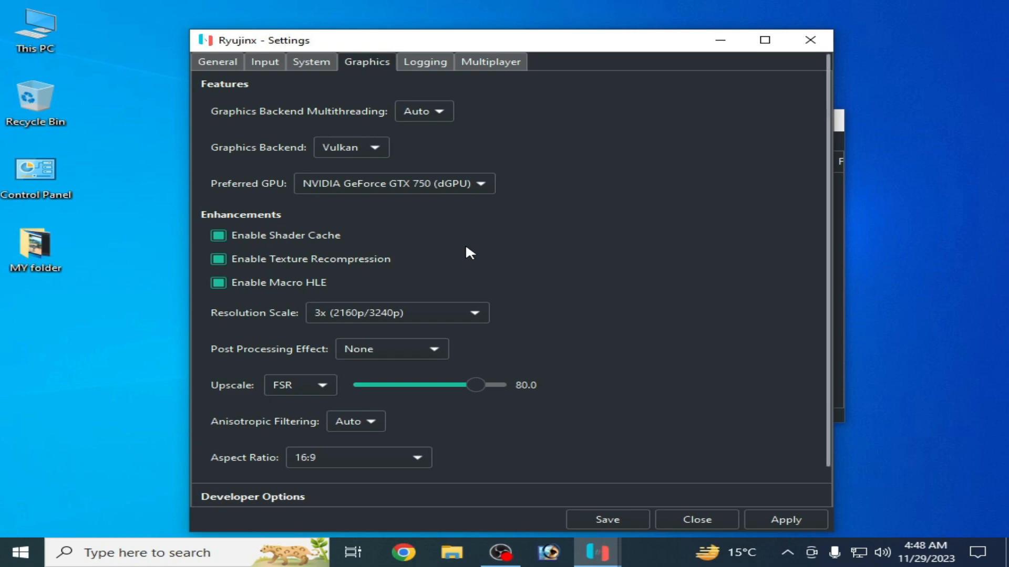
{"action": "mouse_move", "coordinate": [328, 313]}
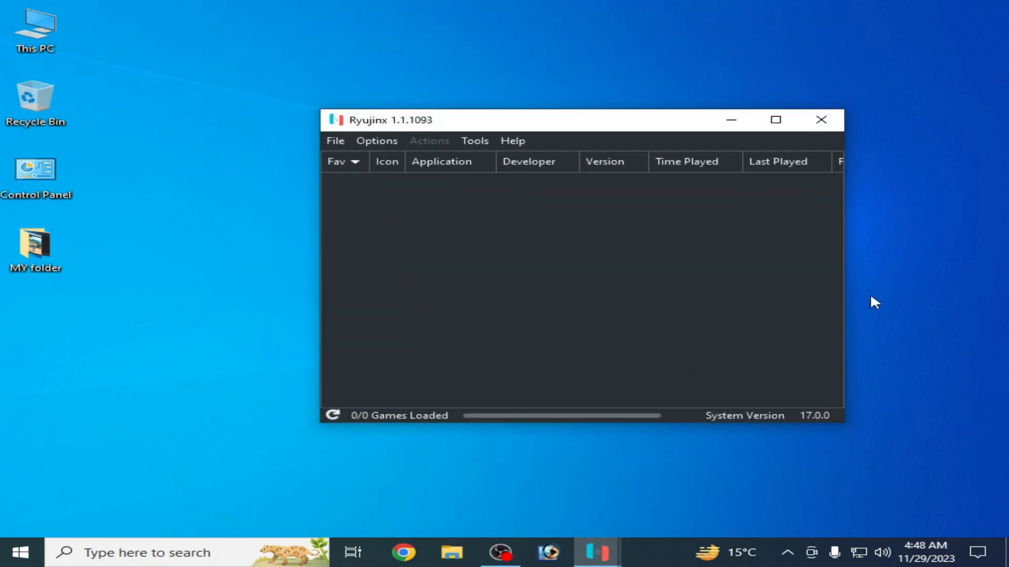
Reopen Settings and save resolution scale as Native (720p/1080p)
{"action": "left_click", "coordinate": [376, 140]}
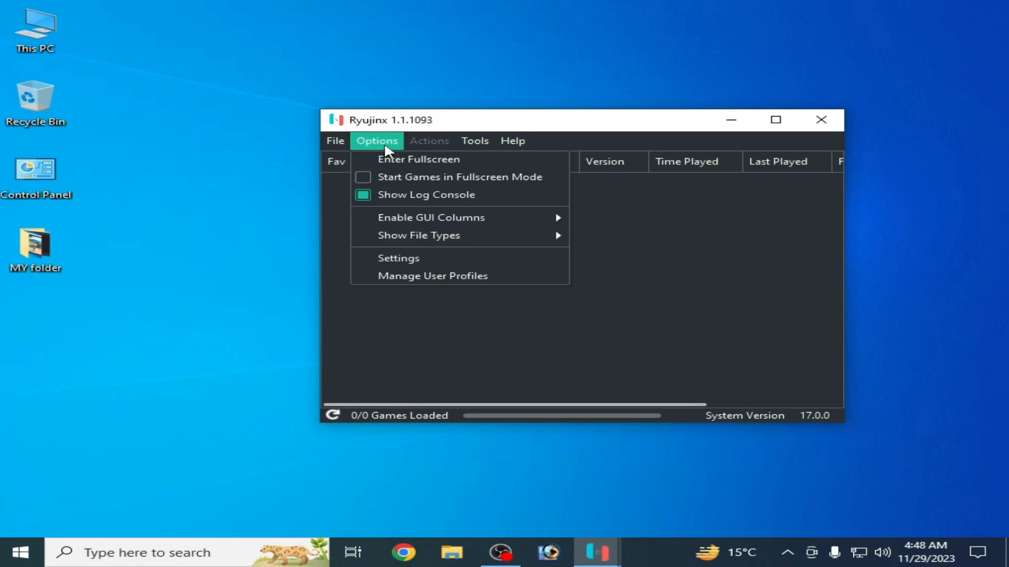
{"action": "left_click", "coordinate": [398, 257]}
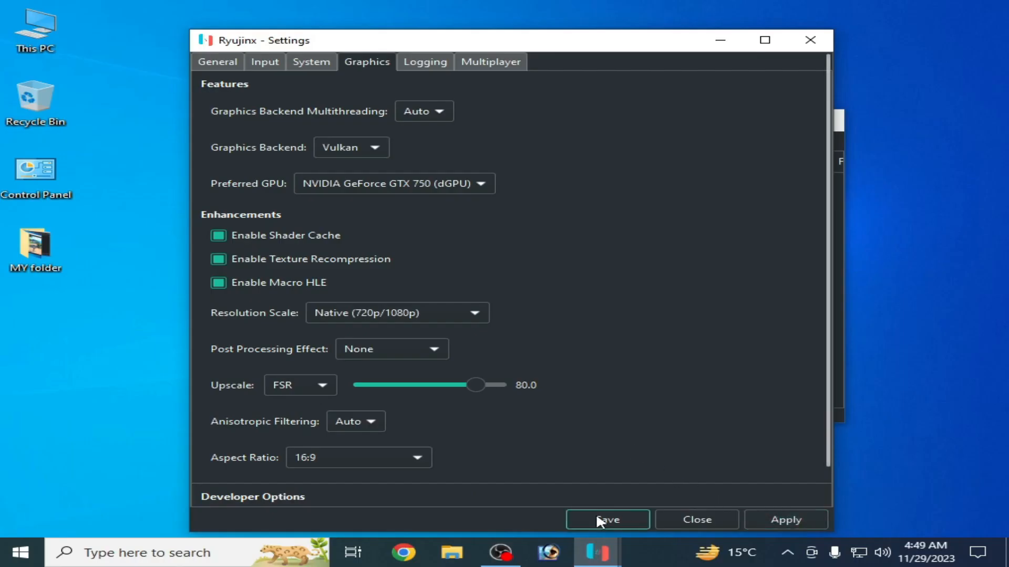
{"action": "left_click", "coordinate": [606, 519]}
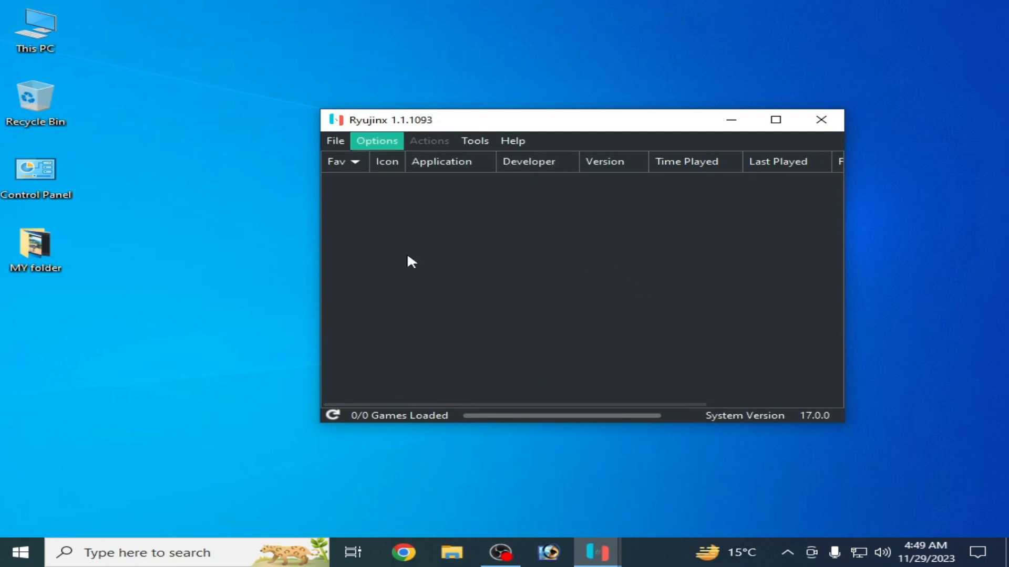
Reopen Settings, choose OpenGL instead of Vulkan as the graphics backend, and close
{"action": "left_click", "coordinate": [376, 141]}
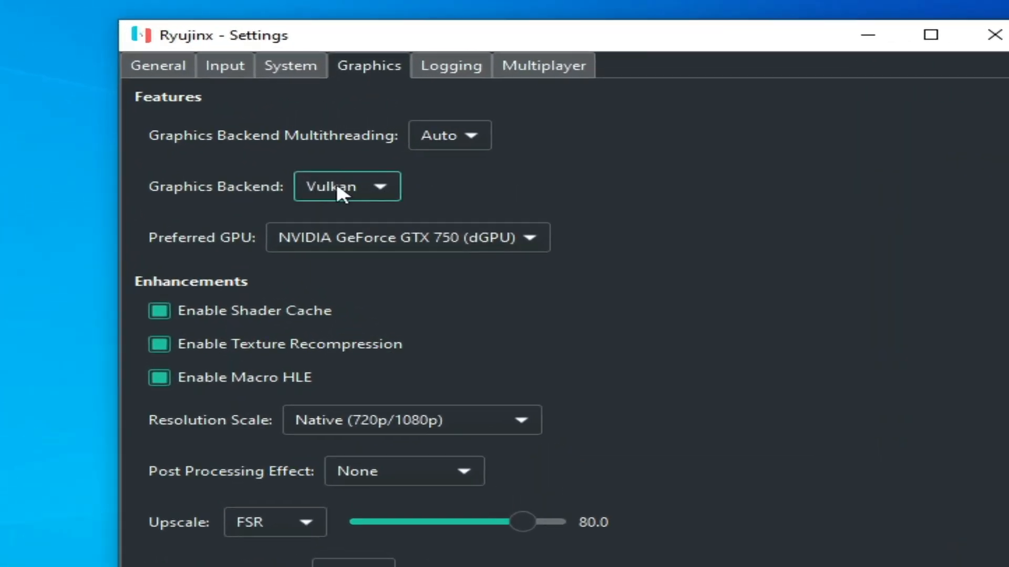
{"action": "left_click", "coordinate": [347, 187]}
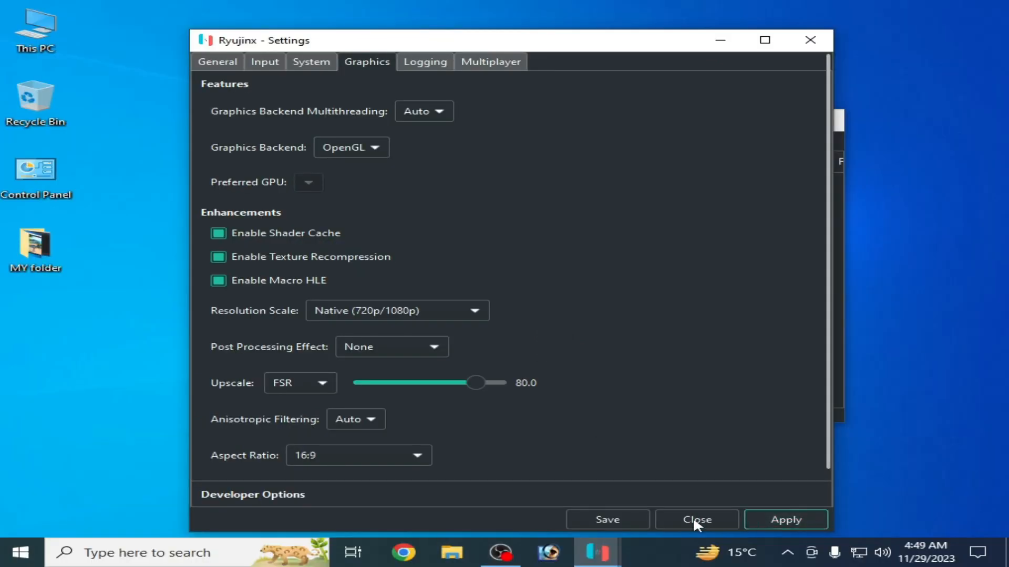
{"action": "left_click", "coordinate": [696, 519]}
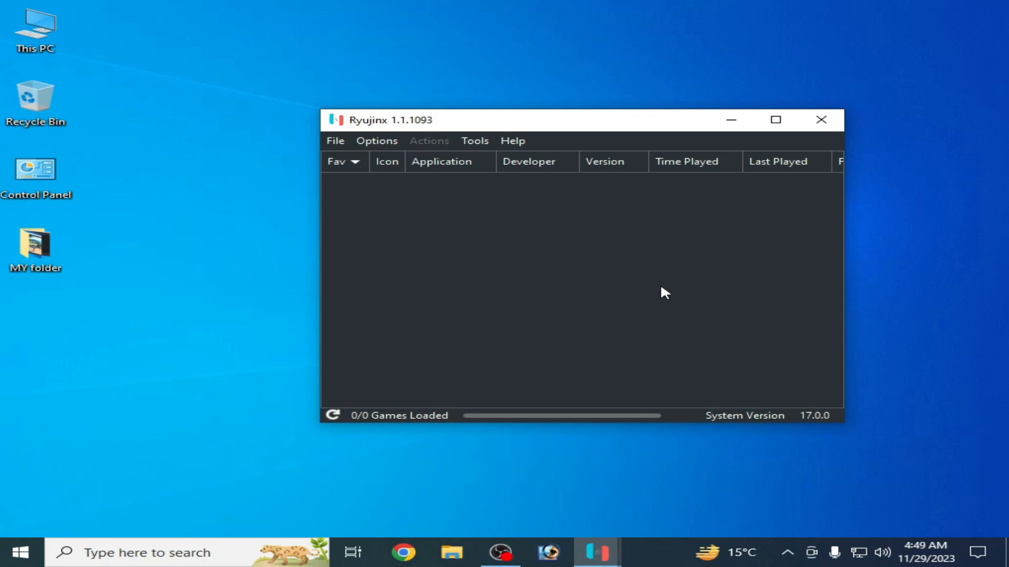
In System settings, turn on VSync and Ignore Missing Services, turn off FS integrity checks, and save
{"action": "left_click", "coordinate": [376, 141]}
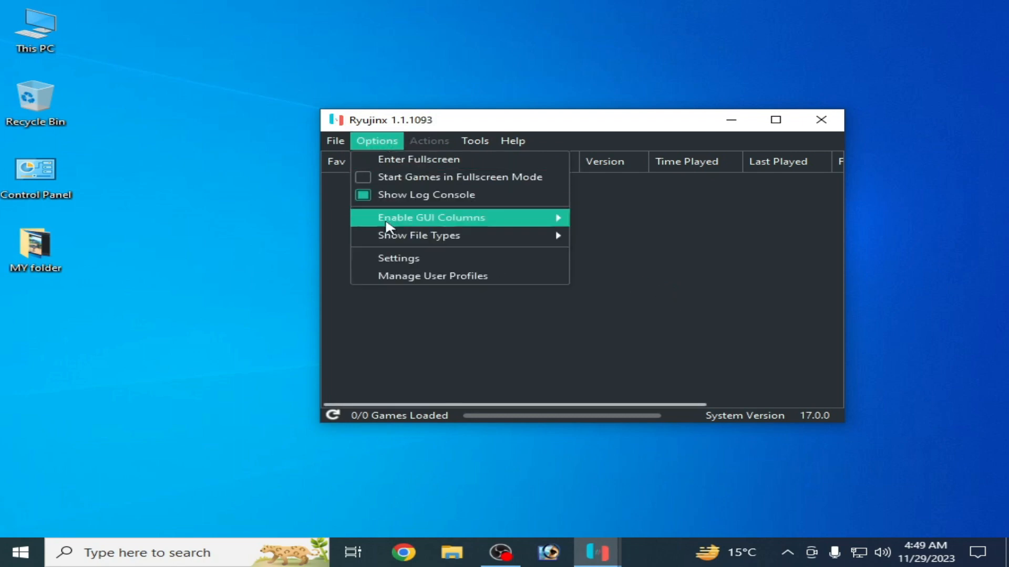
{"action": "left_click", "coordinate": [398, 258]}
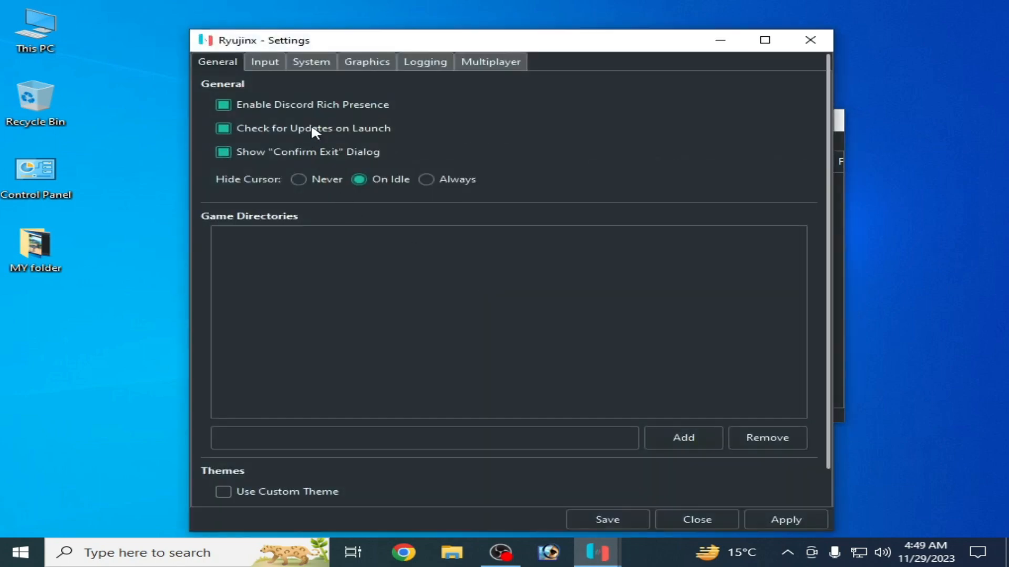
{"action": "left_click", "coordinate": [311, 62]}
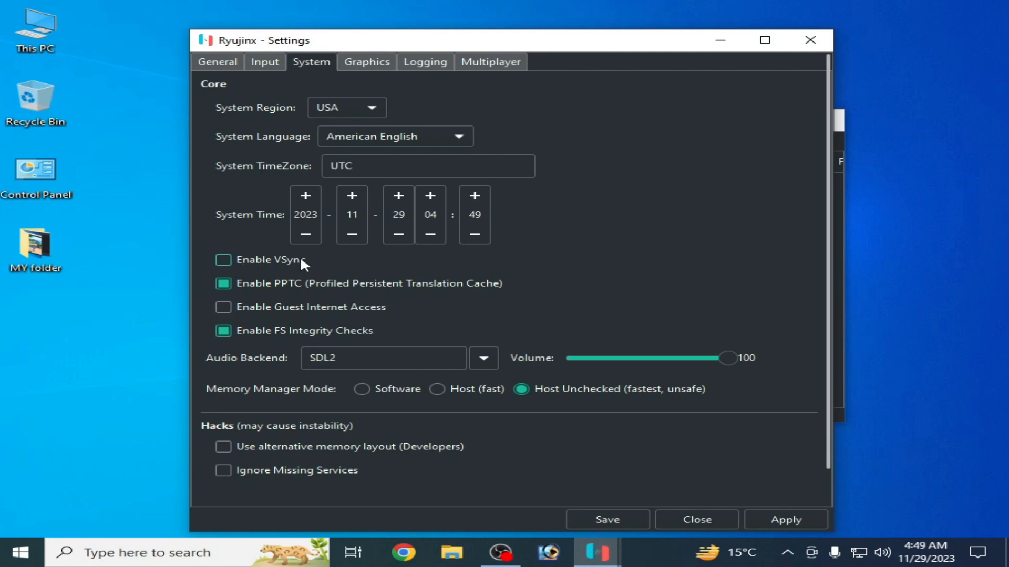
{"action": "left_click", "coordinate": [223, 259]}
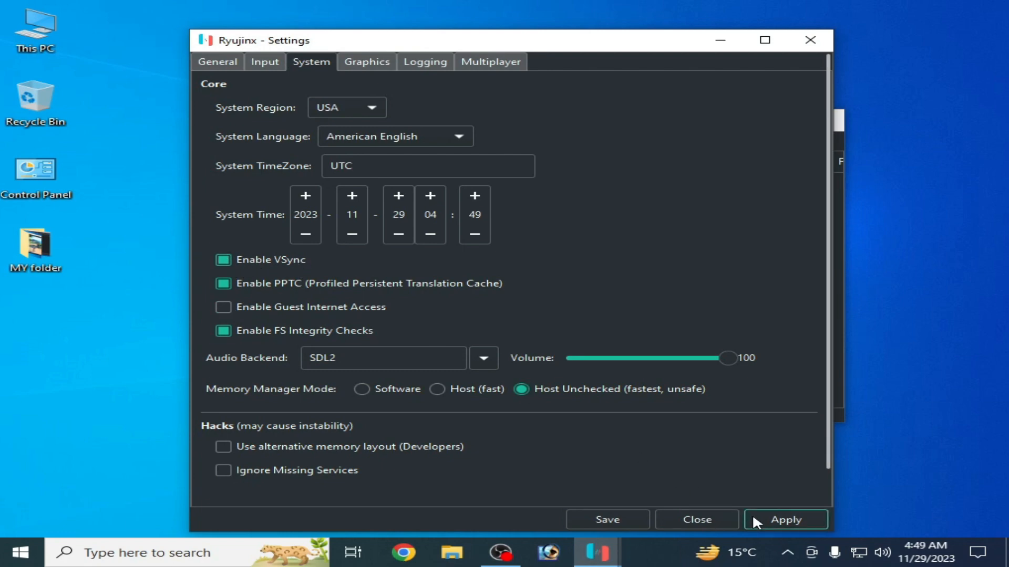
{"action": "left_click", "coordinate": [222, 470]}
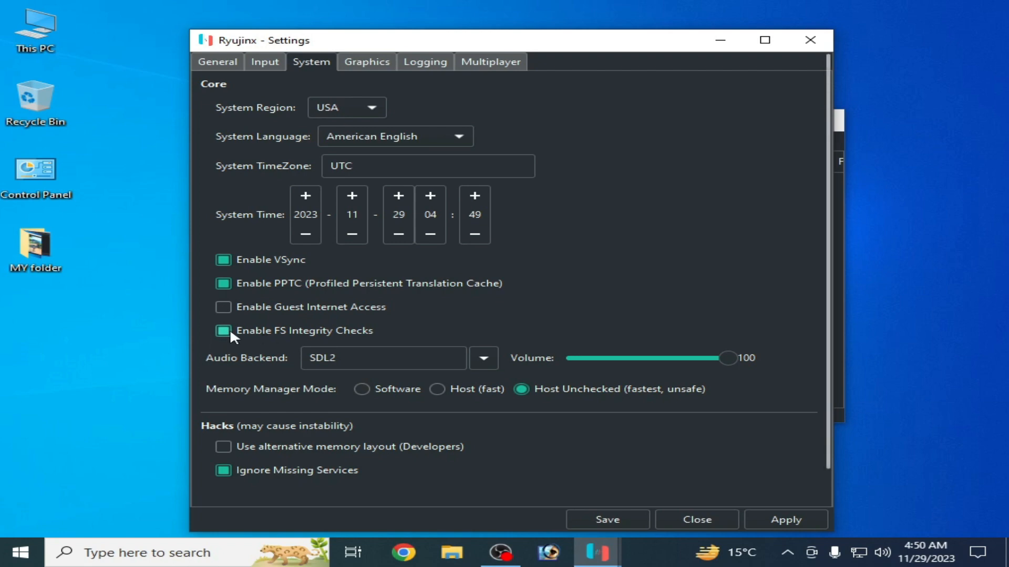
{"action": "left_click", "coordinate": [224, 331]}
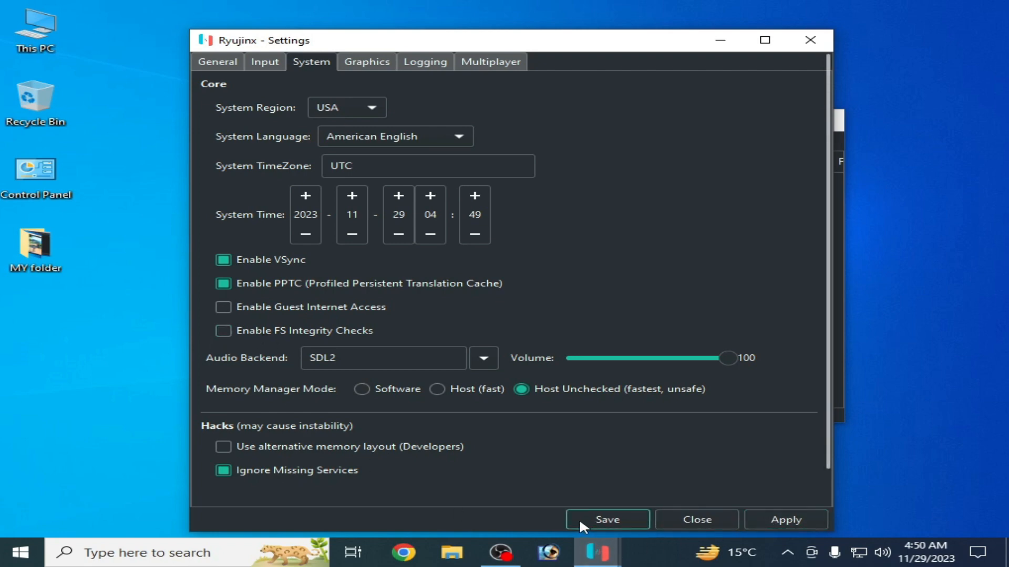
{"action": "left_click", "coordinate": [605, 519]}
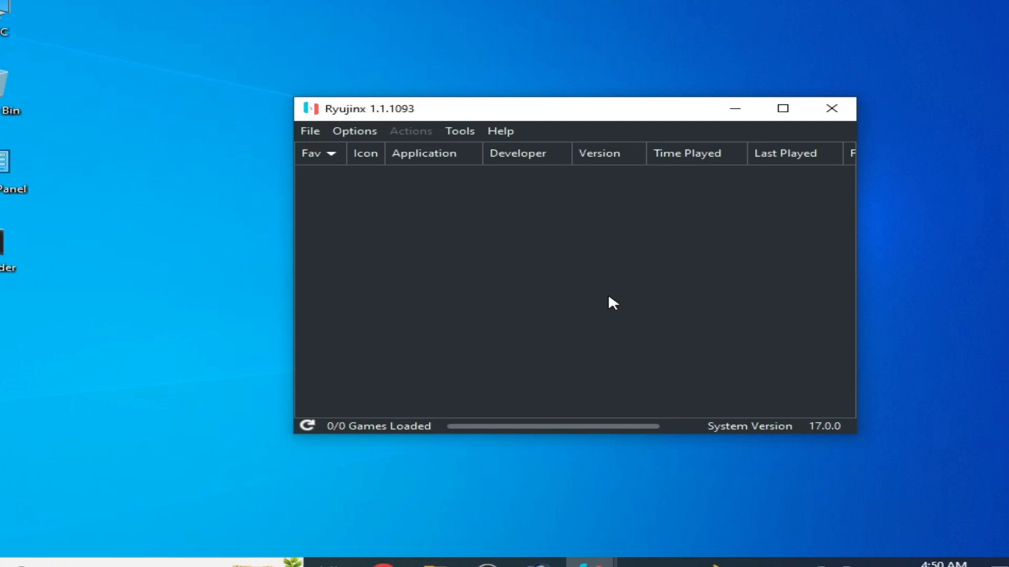